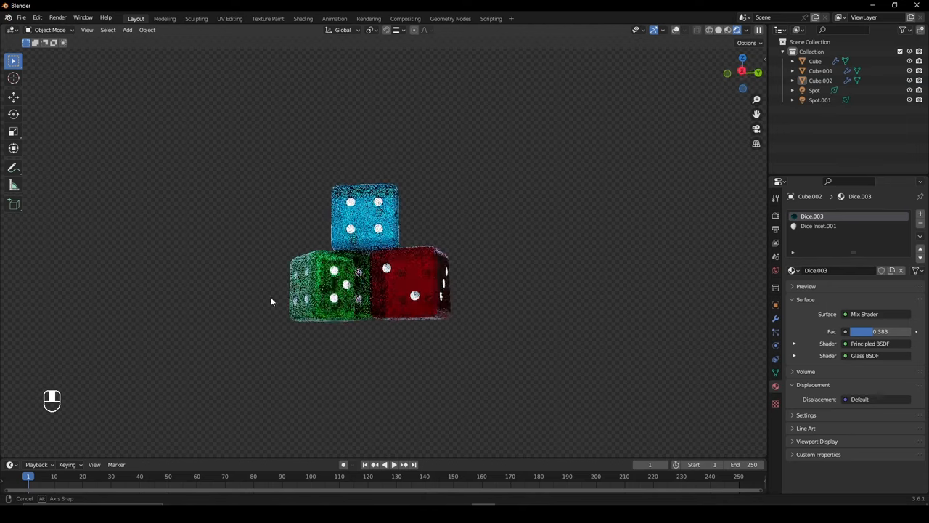
# - Poke the pip faces in Edit Mode, then move to the Shading workspace for Material.002
pyautogui.press('Tab')
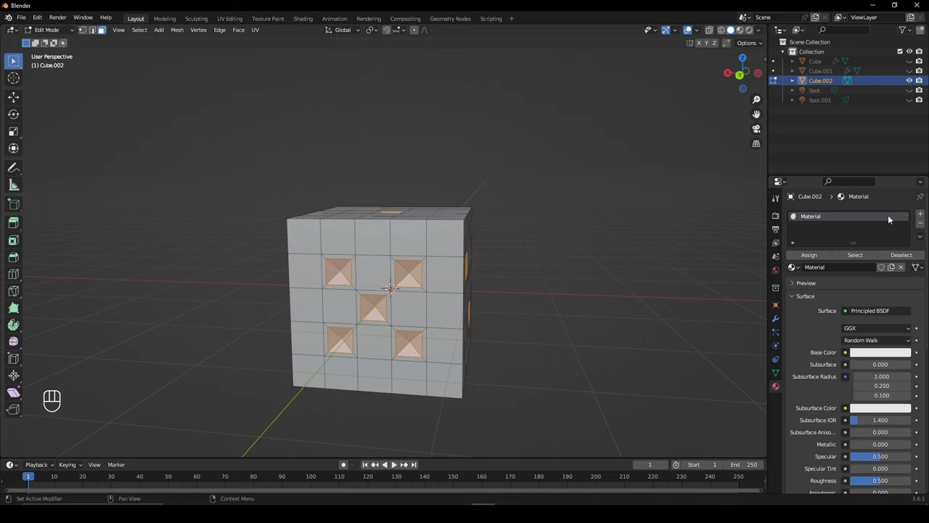
pyautogui.press('Tab')
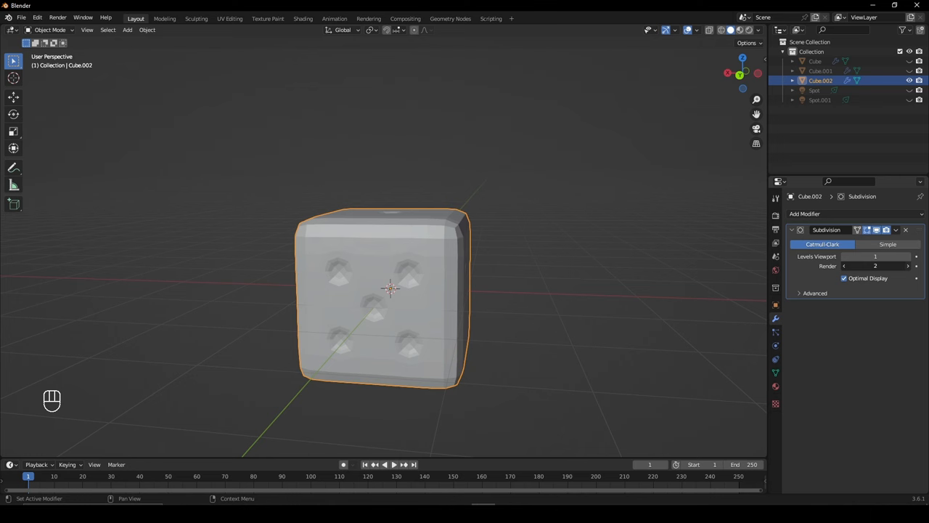
pyautogui.click(302, 18)
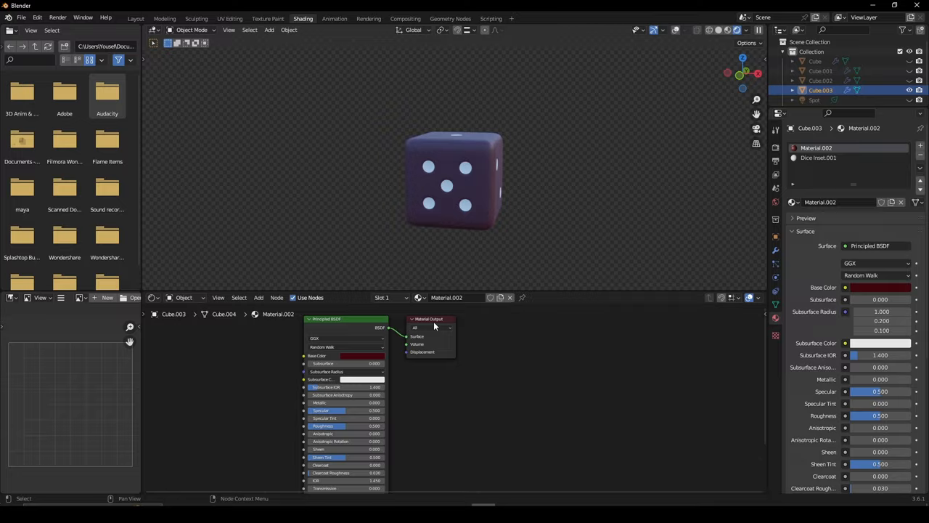